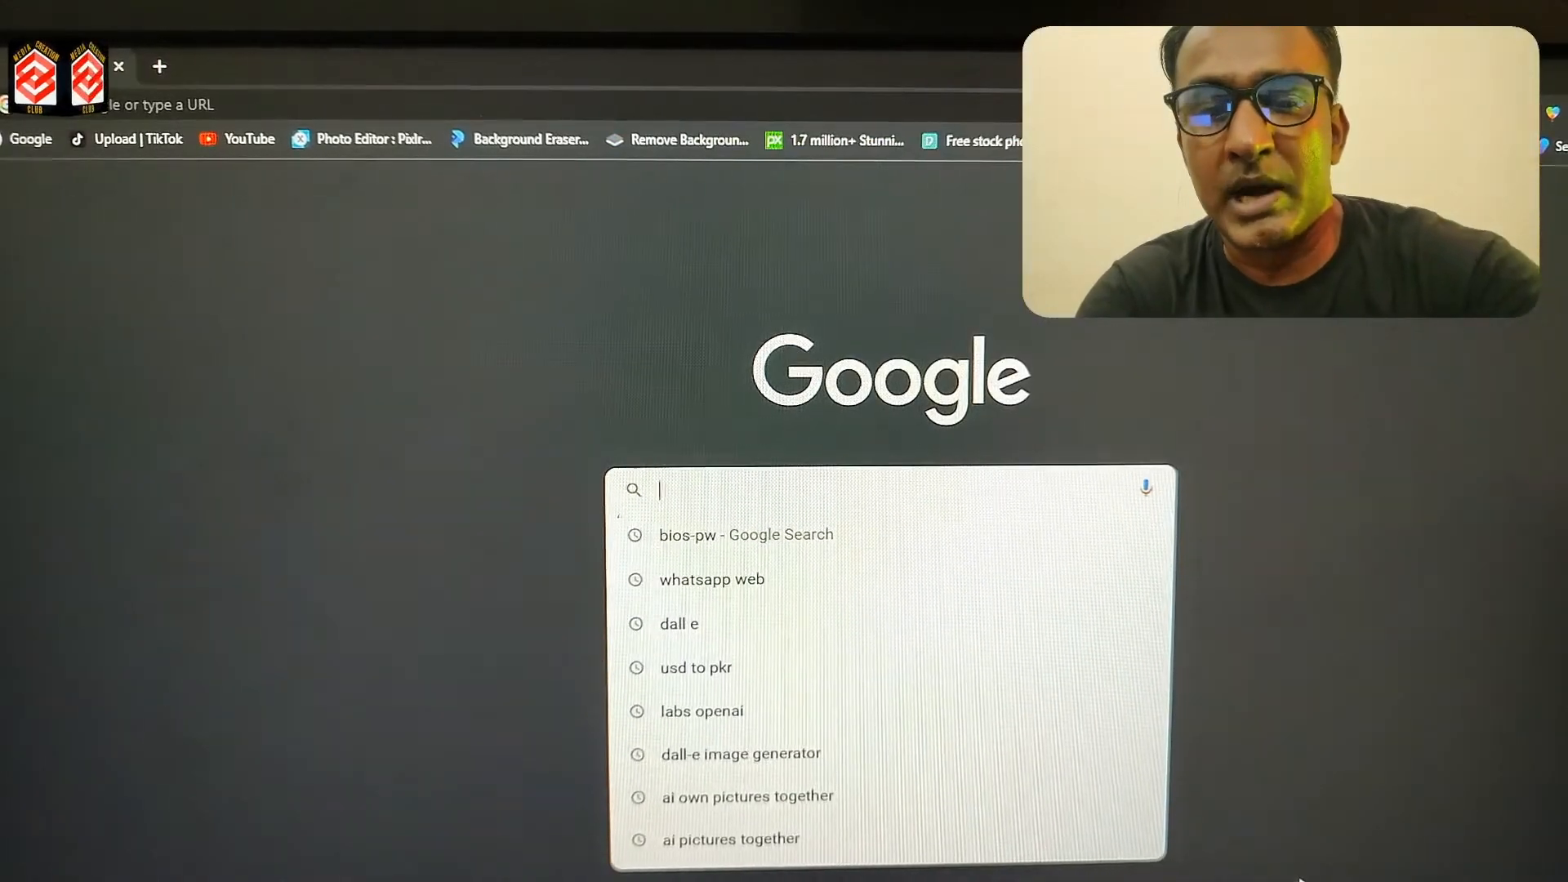
- Search for the BIOS password site and open the bios-pw.org master password generator
text(BOI)
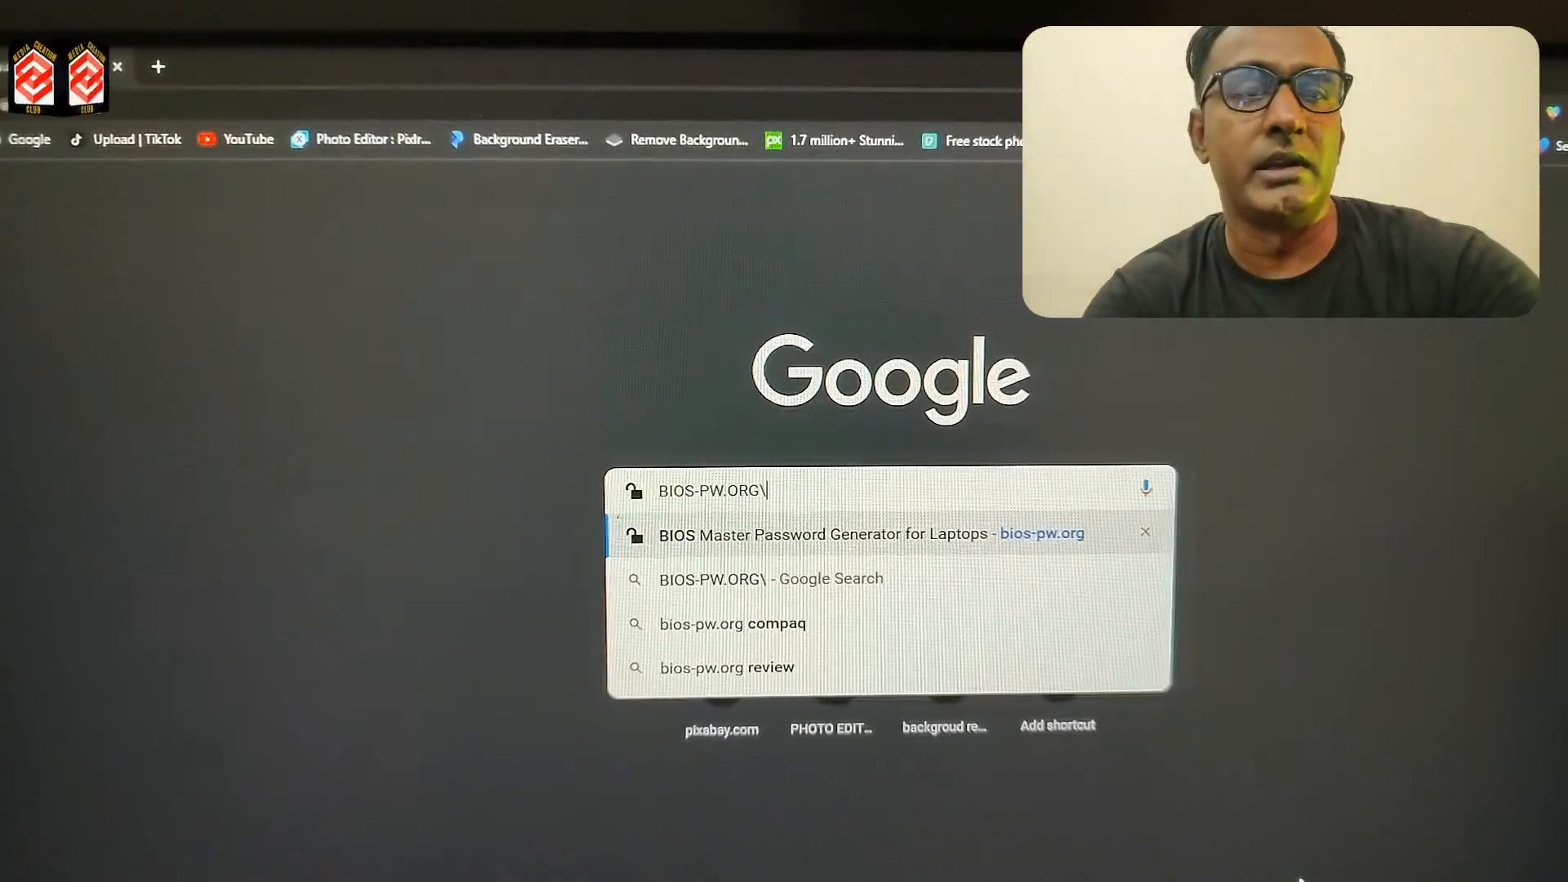
click(852, 533)
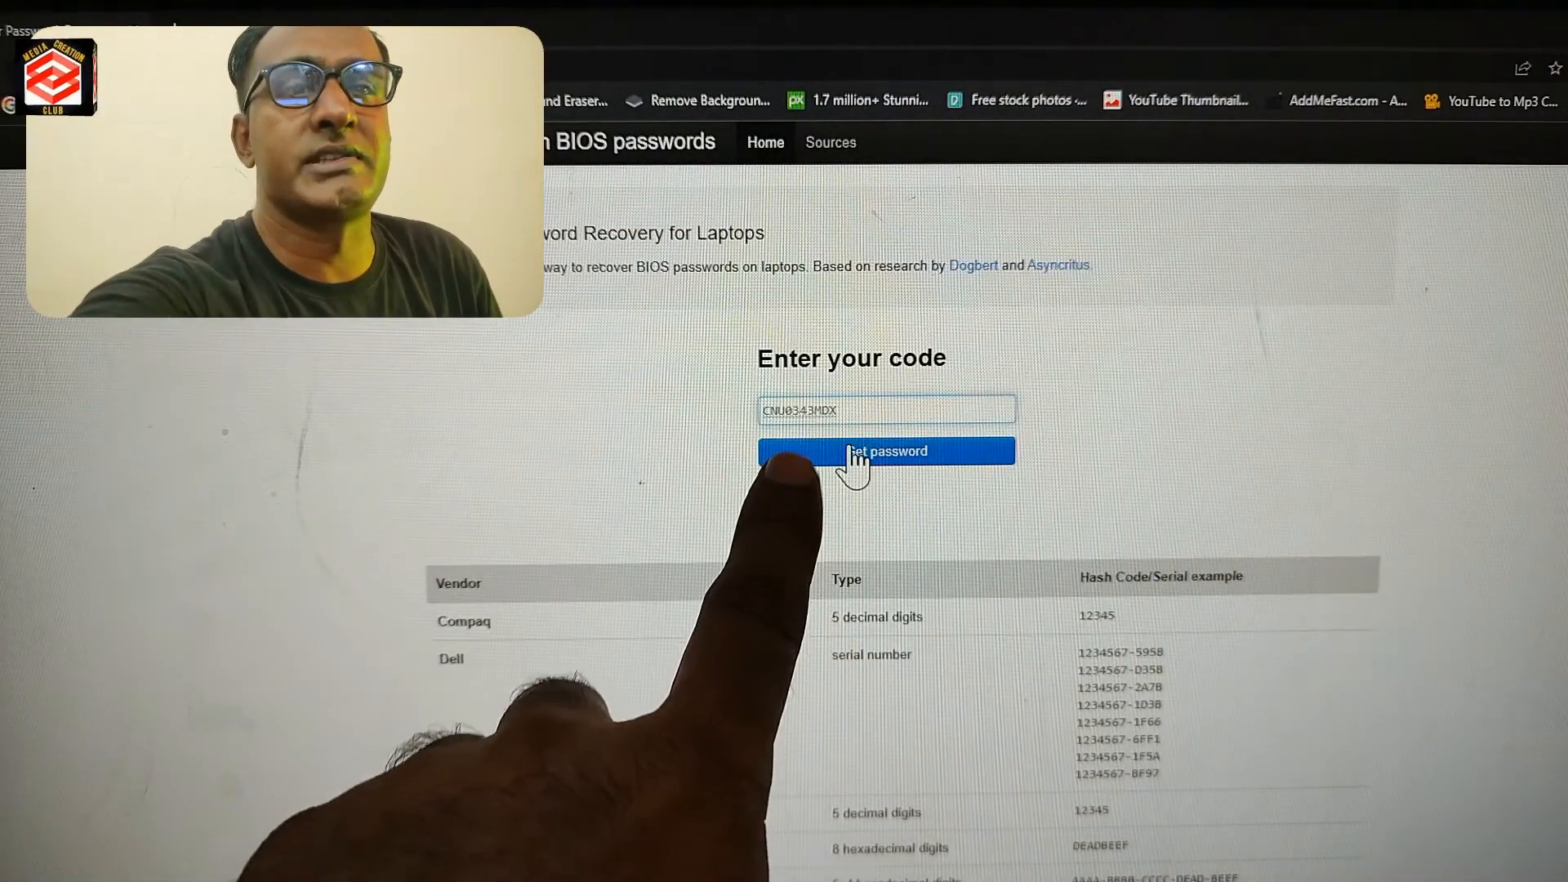
click(887, 451)
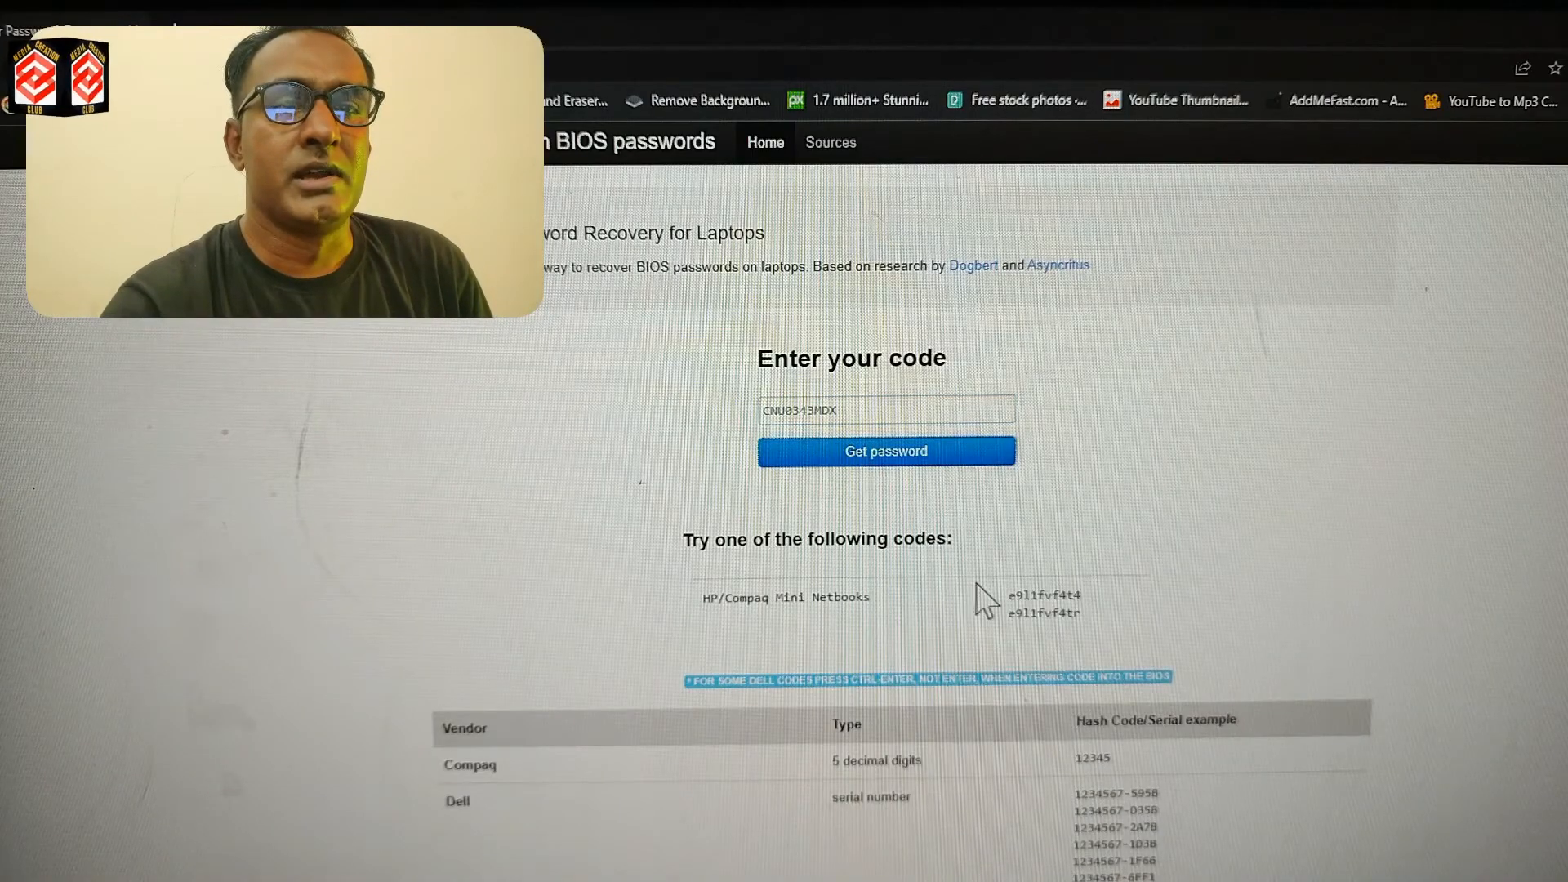